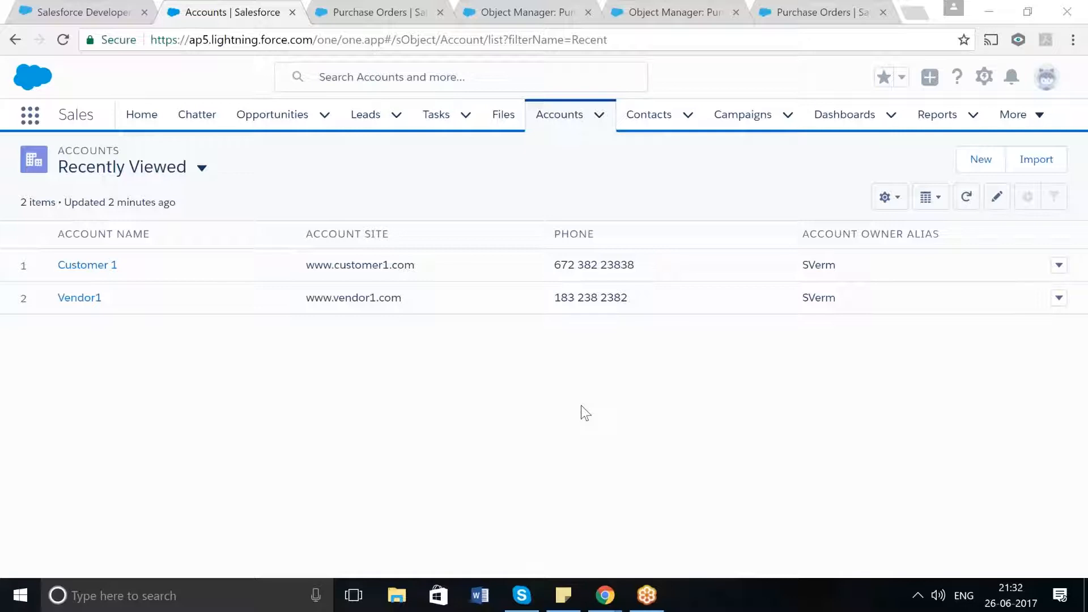
mouse_move(577, 166)
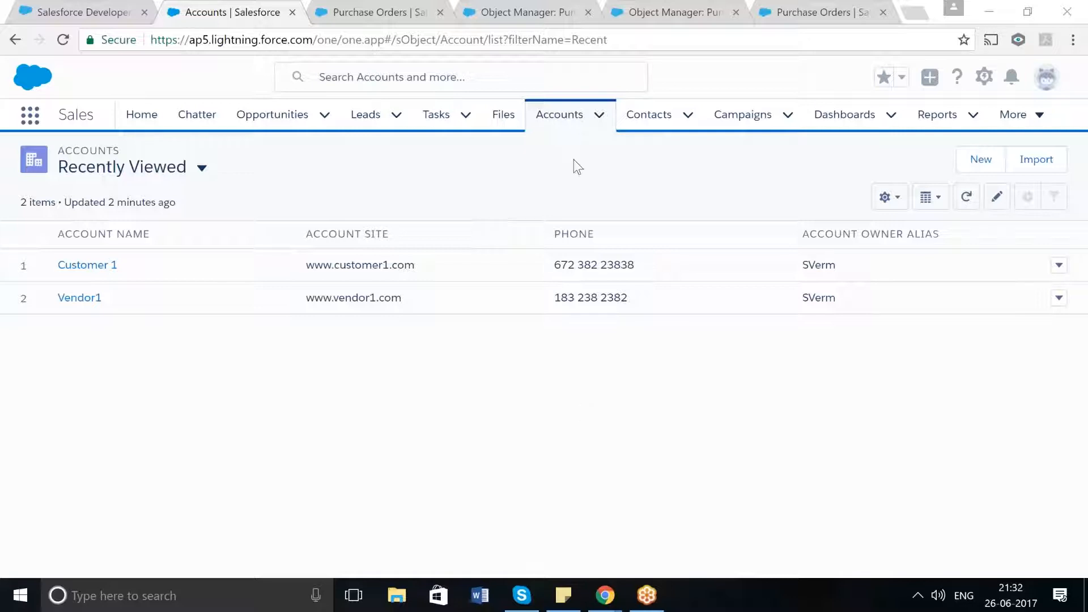
mouse_move(87, 266)
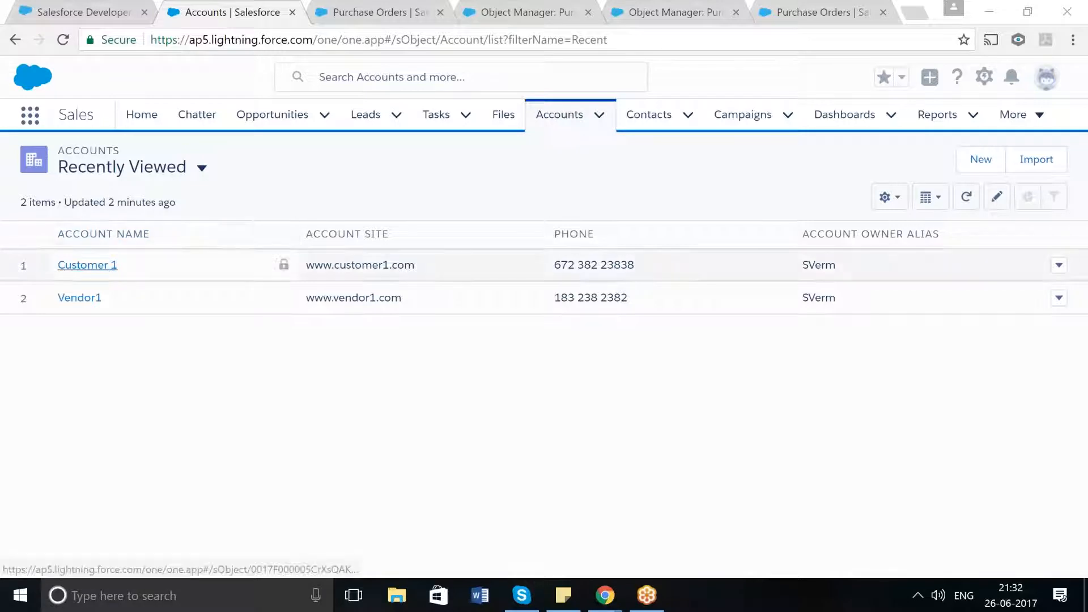
View Customer 1's details and confirm its Type field reads Customer.
click(88, 264)
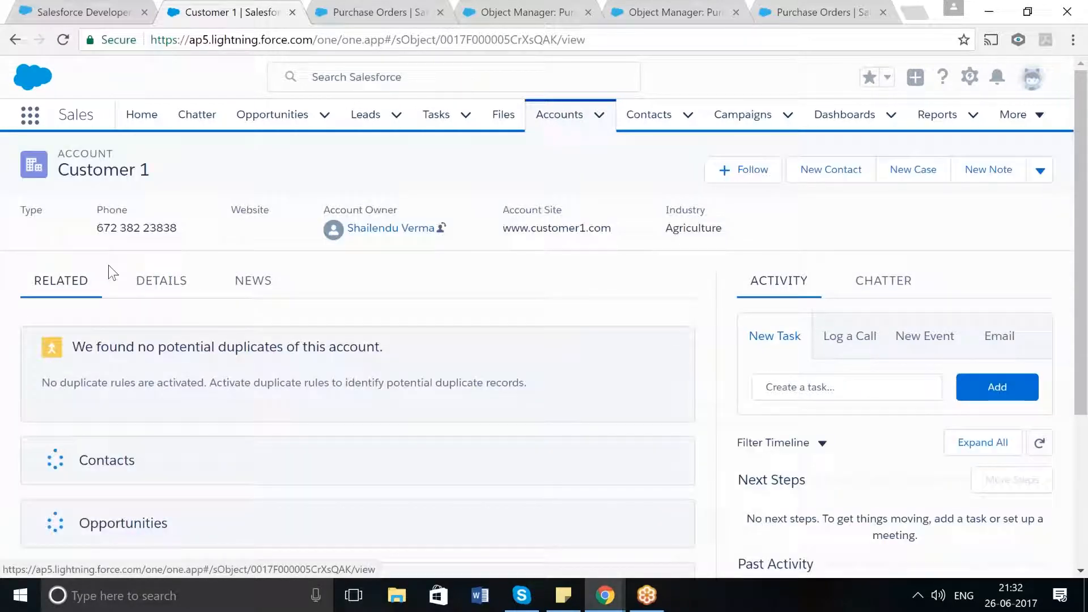
click(161, 280)
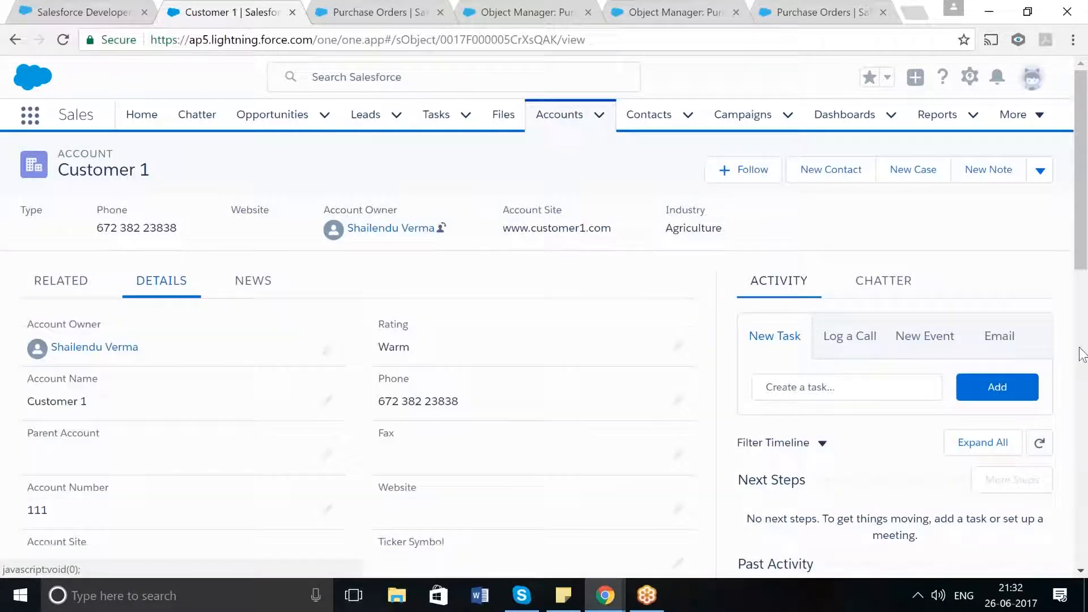
scroll(down, 3)
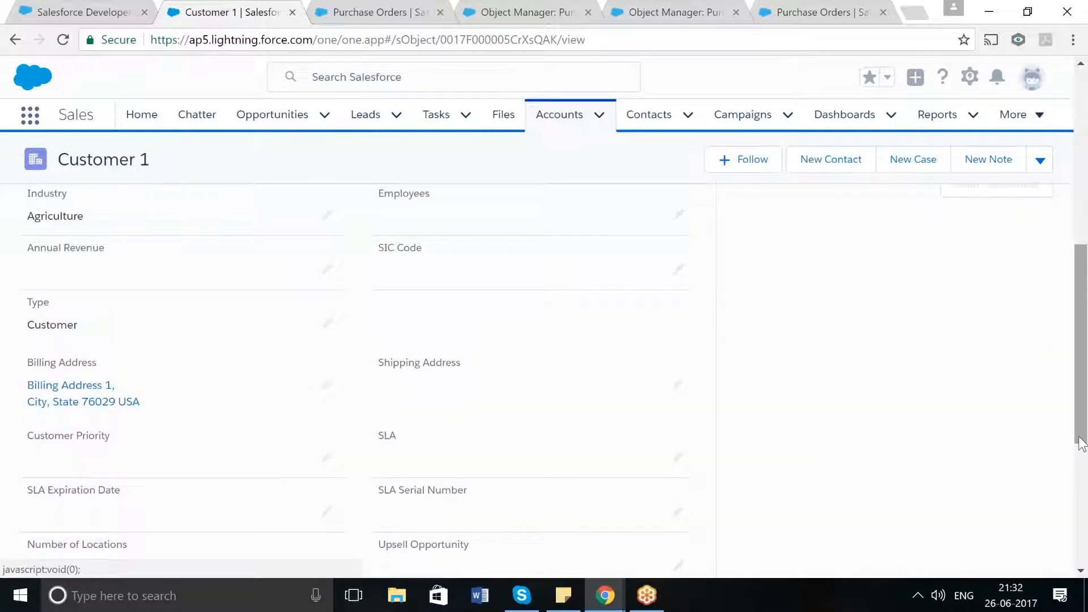
scroll(down, 3)
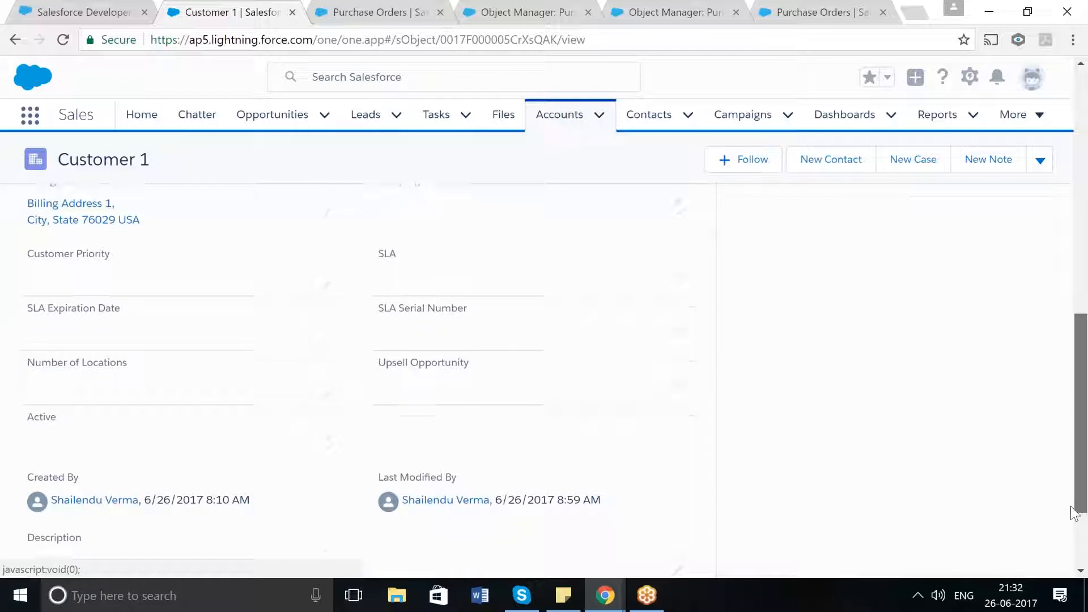
scroll(up, 3)
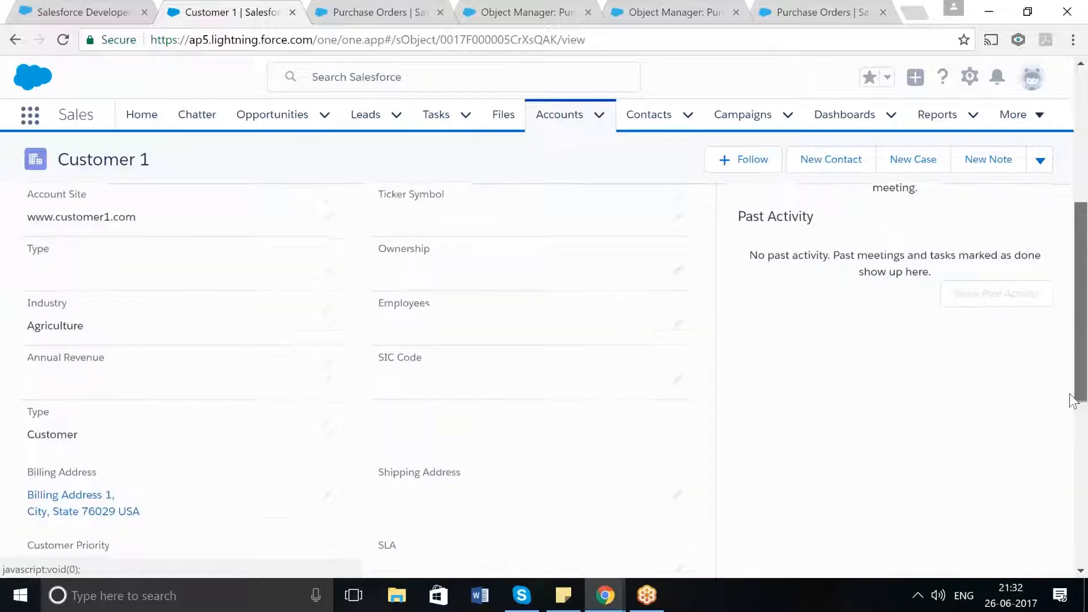
scroll(down, 3)
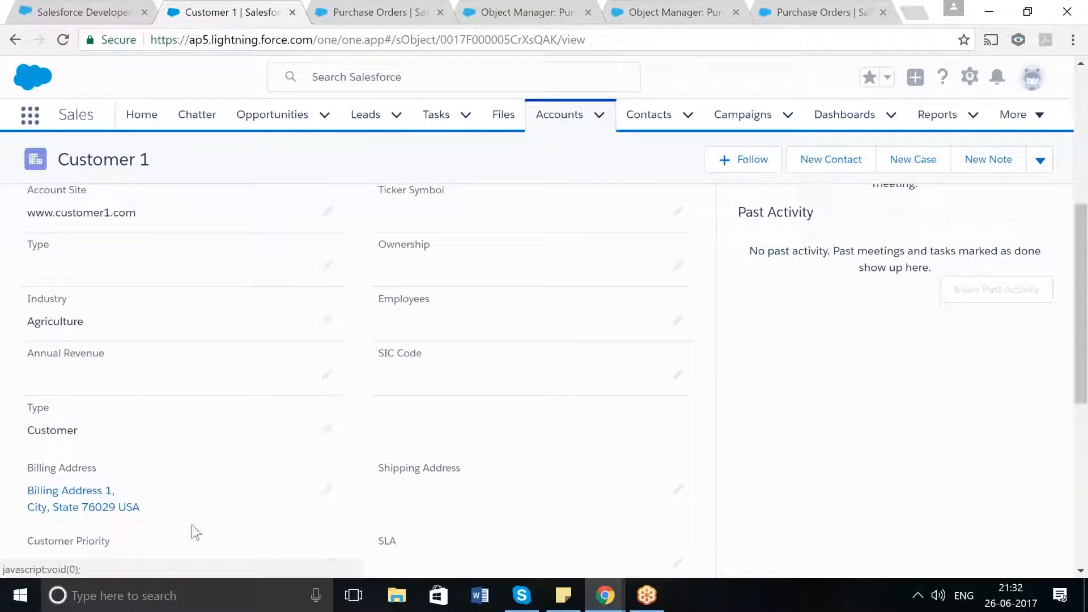
mouse_move(57, 446)
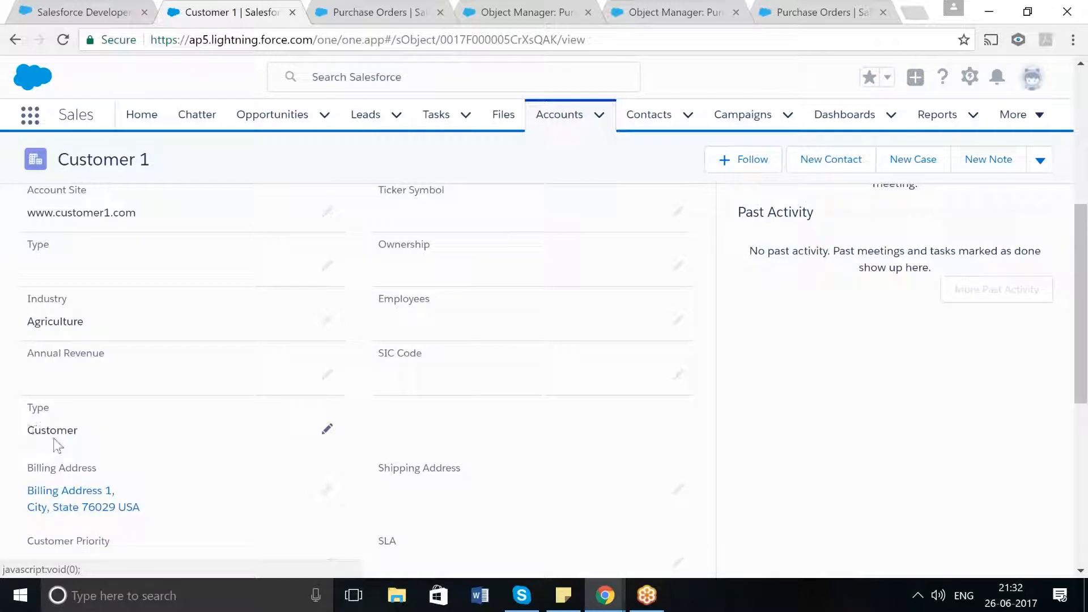
mouse_move(432, 206)
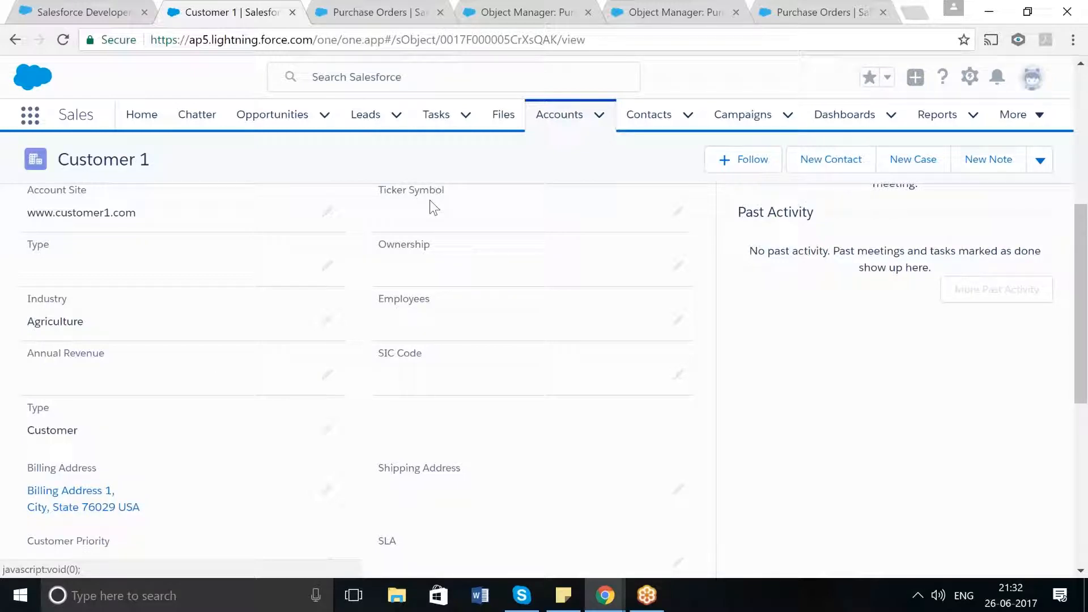
Return to Accounts, show the Purchase Order validation rules with the Vendor rule, then the Purchase Orders list.
click(559, 113)
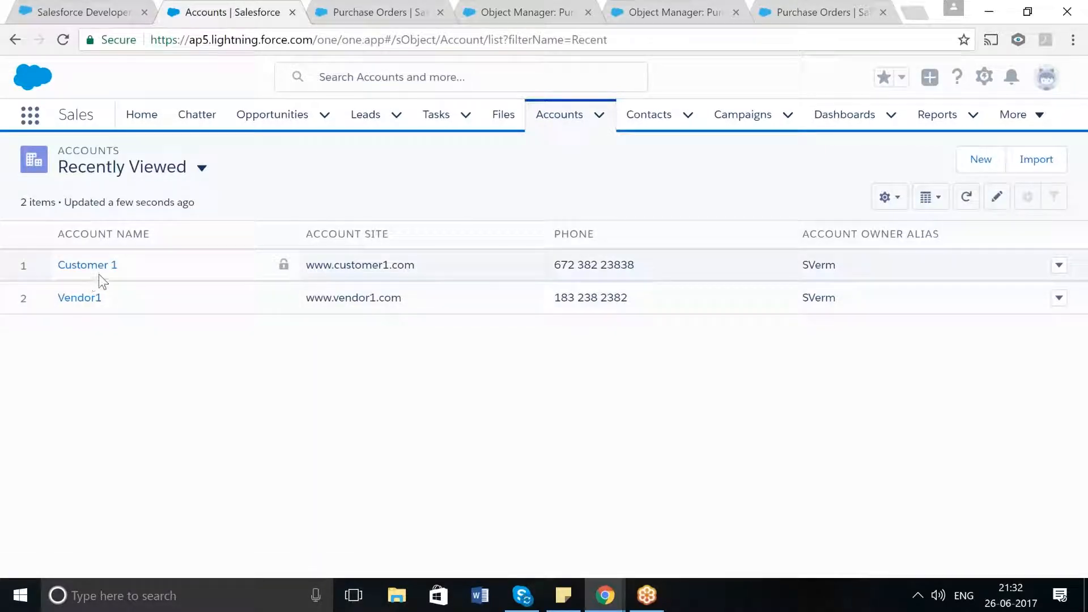
mouse_move(131, 385)
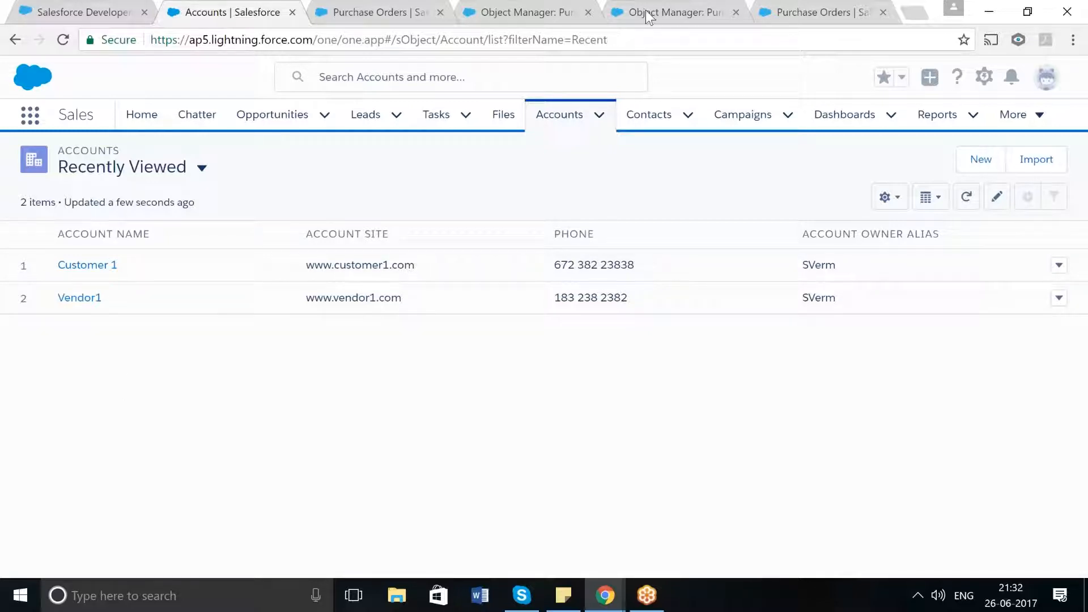
click(672, 12)
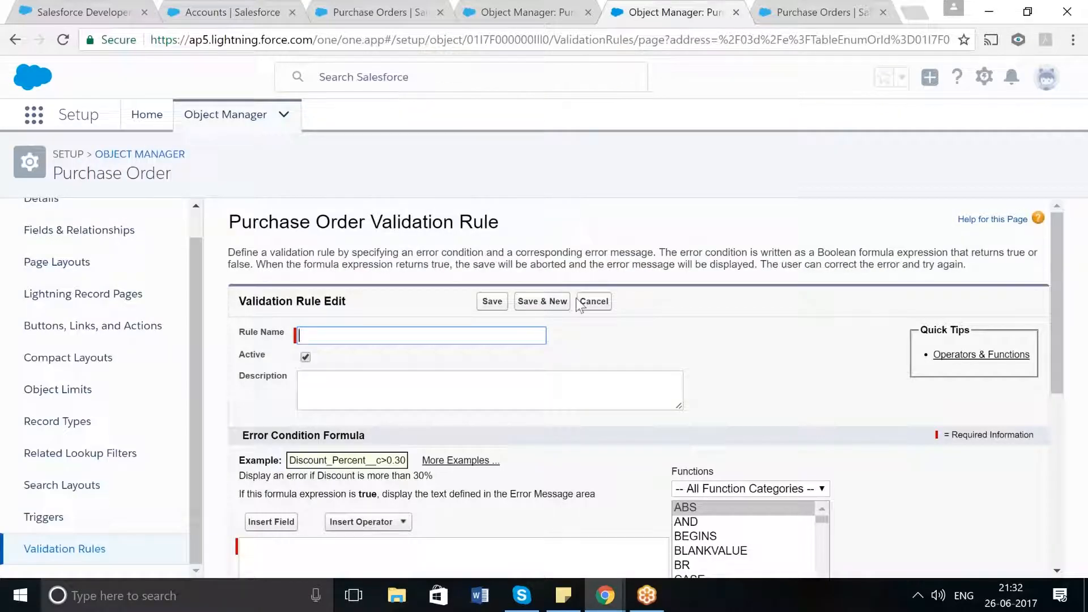
click(593, 302)
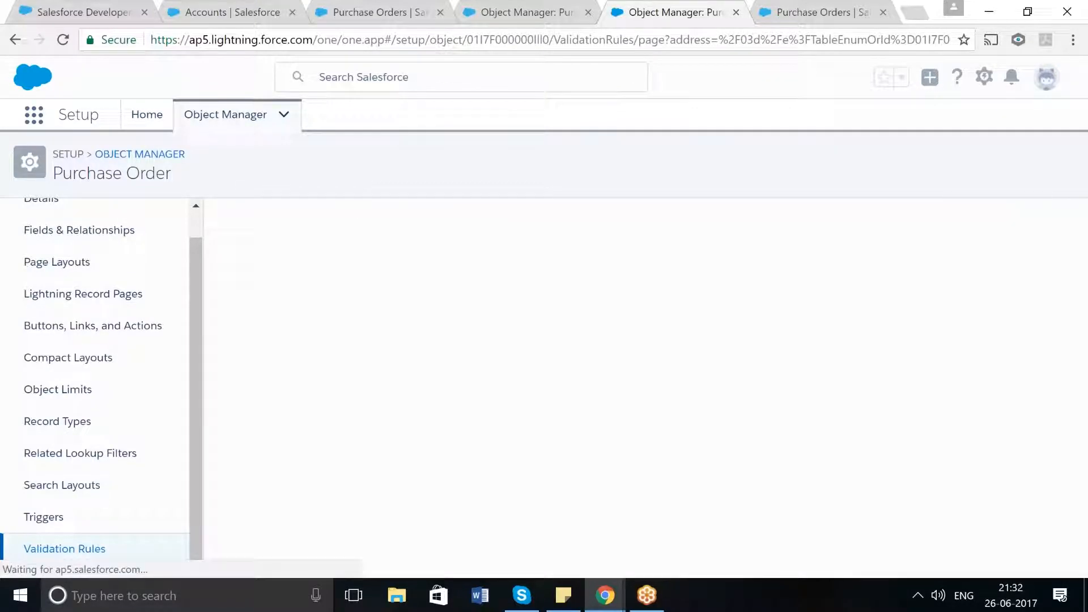
click(65, 549)
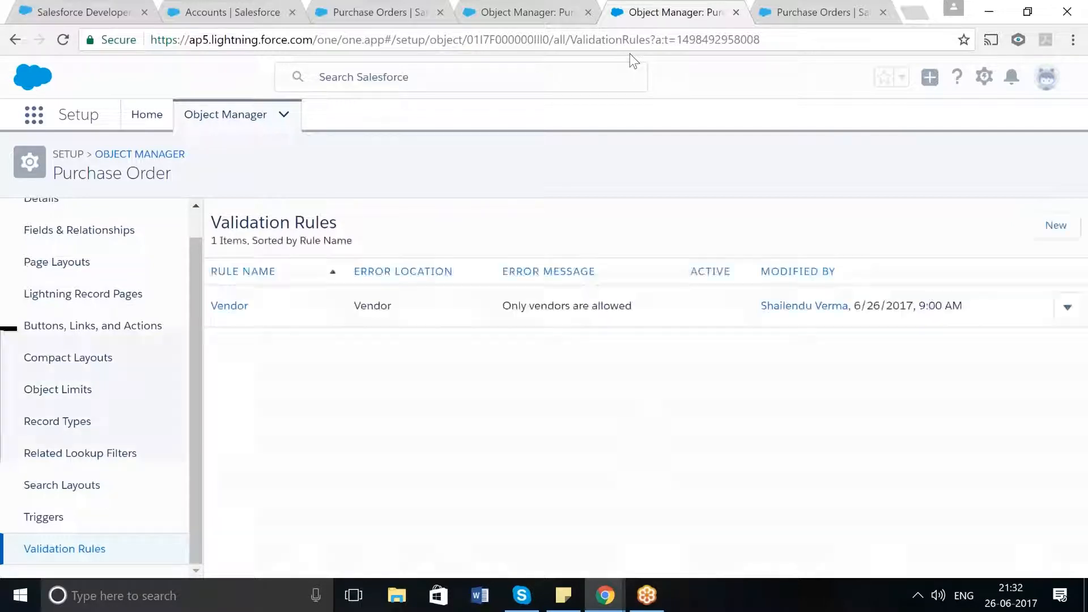
click(819, 11)
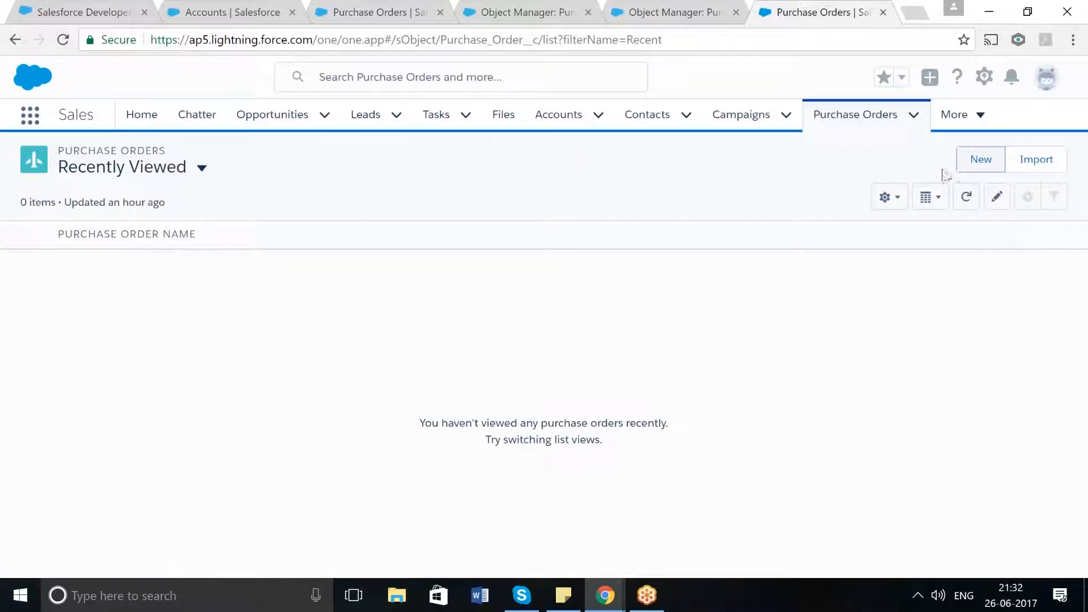
Fill a new Purchase Order with name 'Purchase', vendor Customer 1 and date 6/27/2017.
click(980, 159)
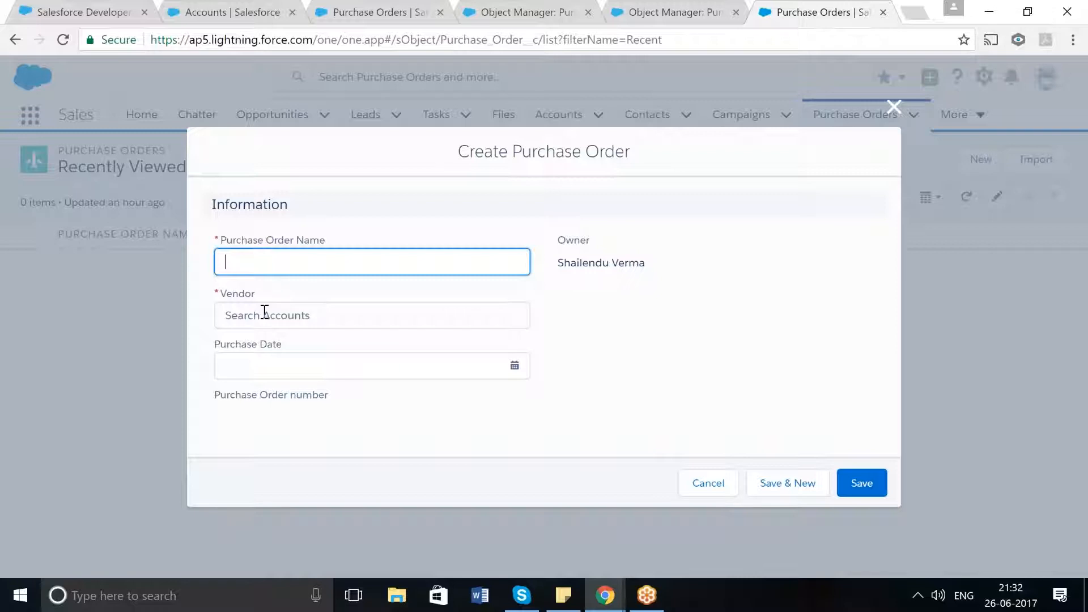
click(372, 315)
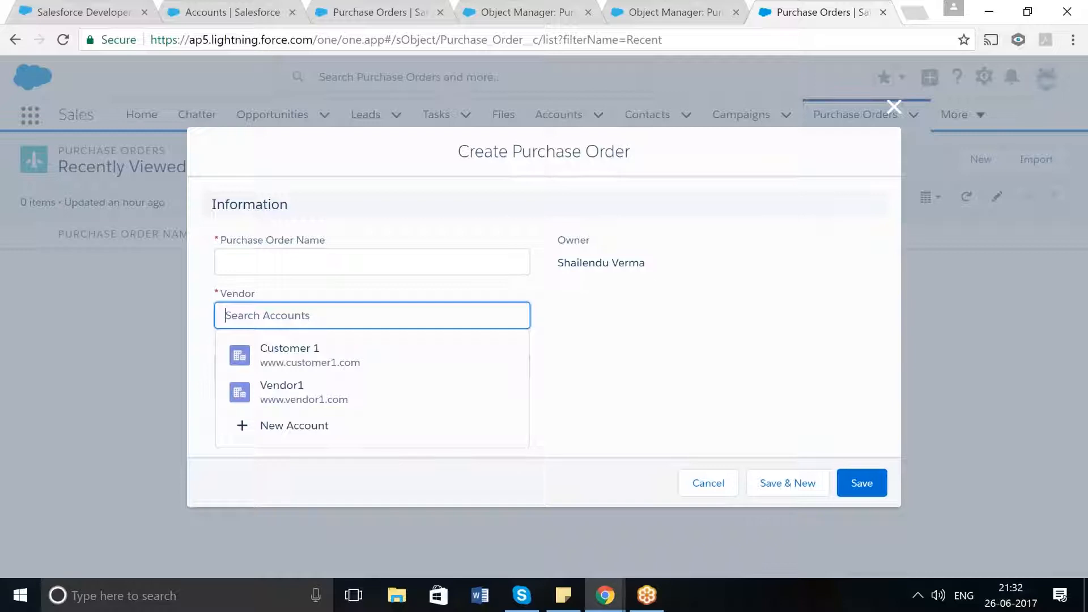
click(372, 262)
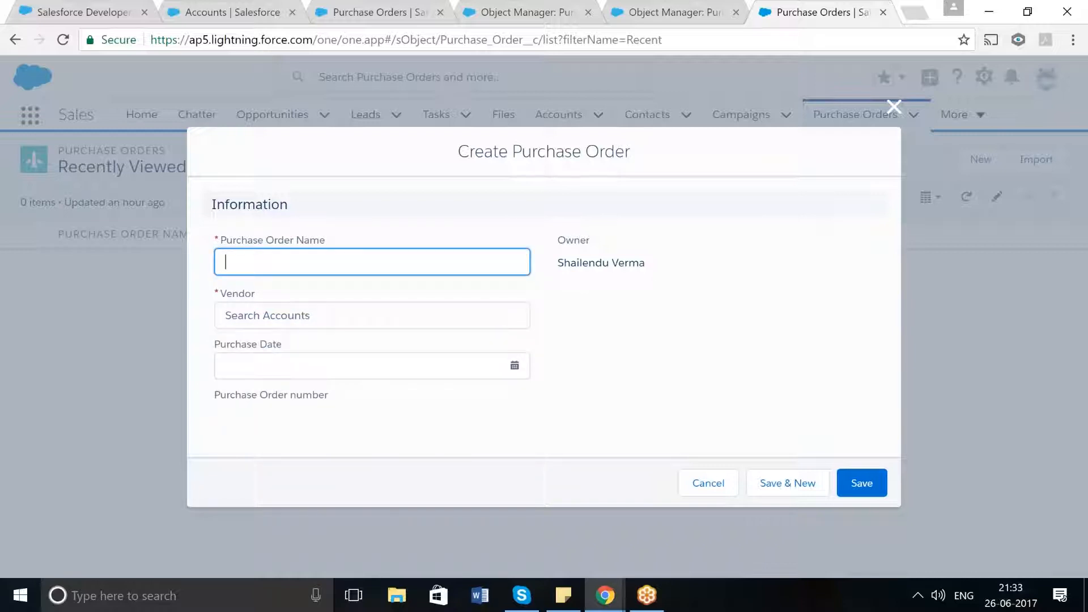
text(P)
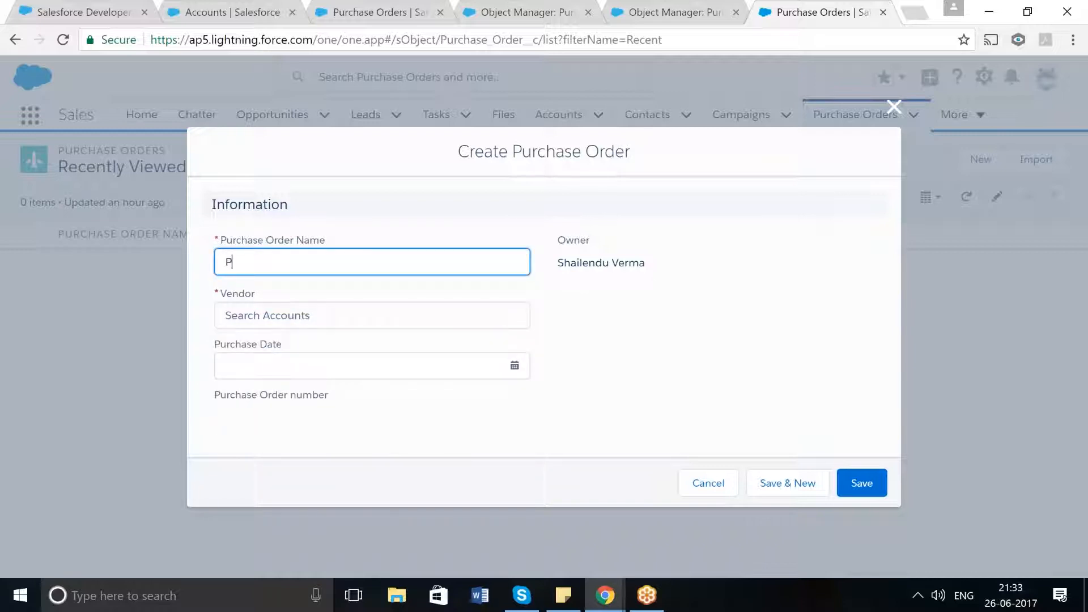
text(urchase Order 2)
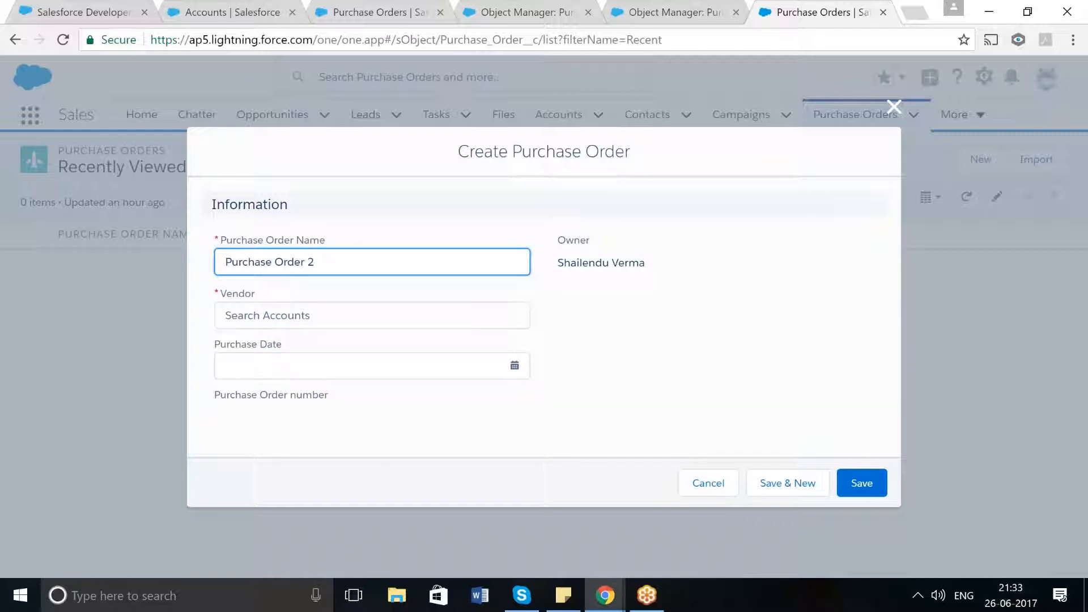
click(371, 315)
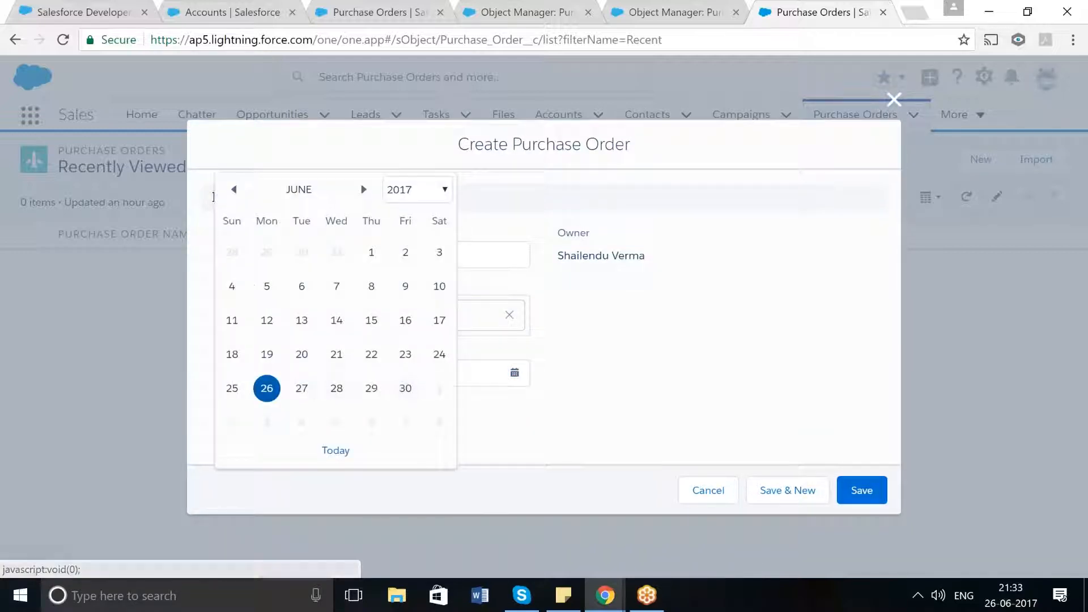
click(300, 388)
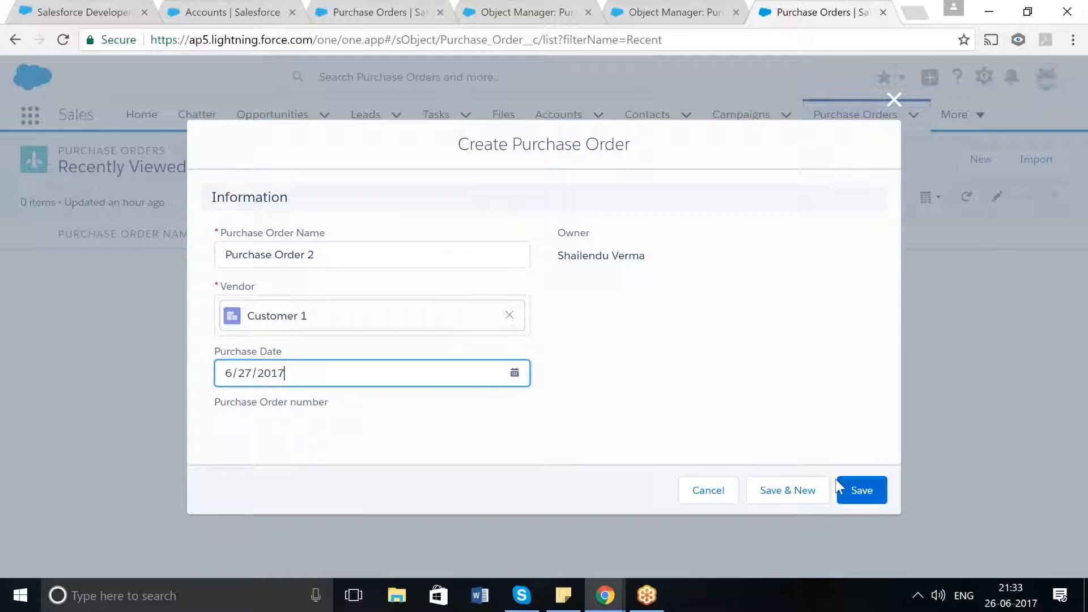
Save Purchase Order 2 and return to the recently viewed purchase orders list.
click(861, 490)
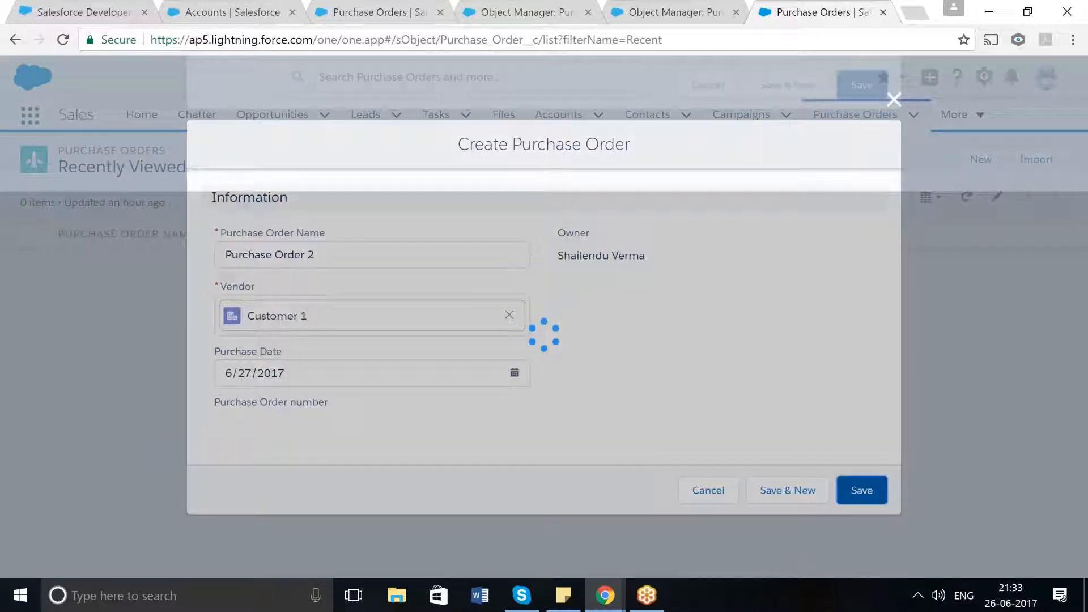
click(862, 490)
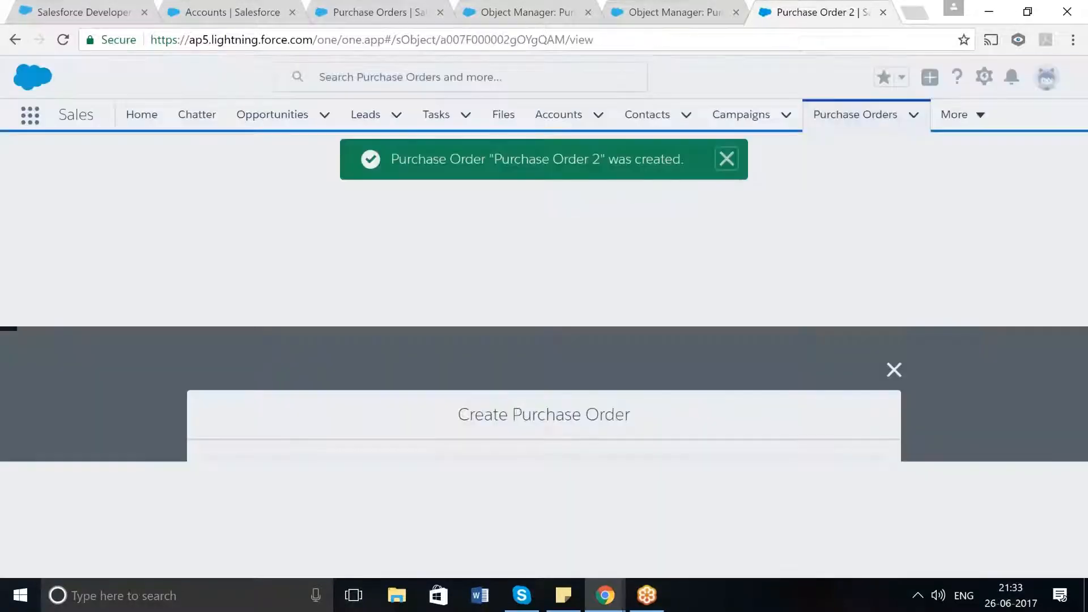
click(894, 370)
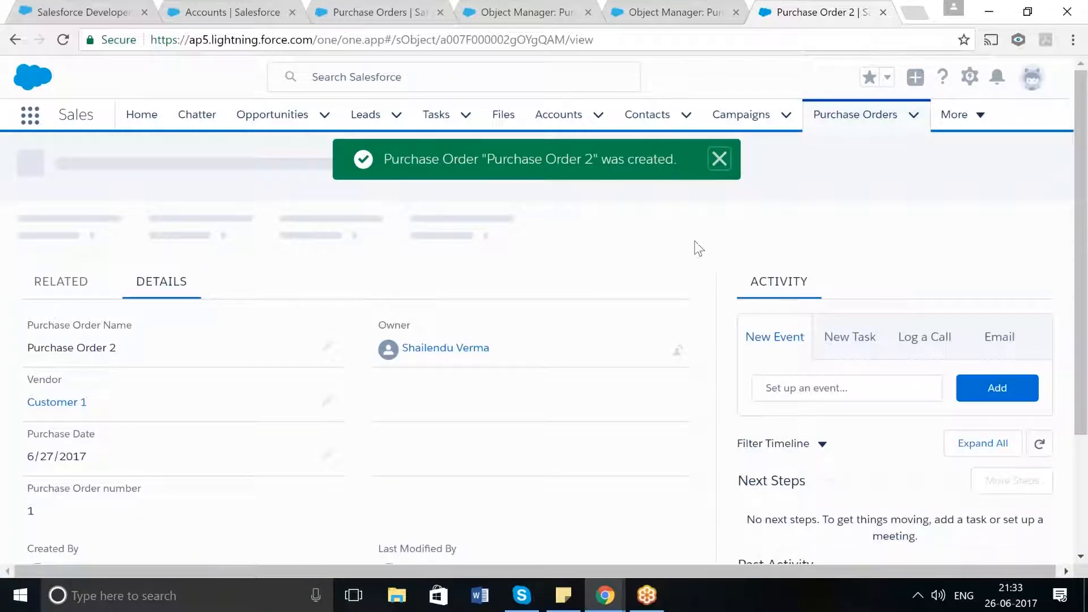
click(720, 159)
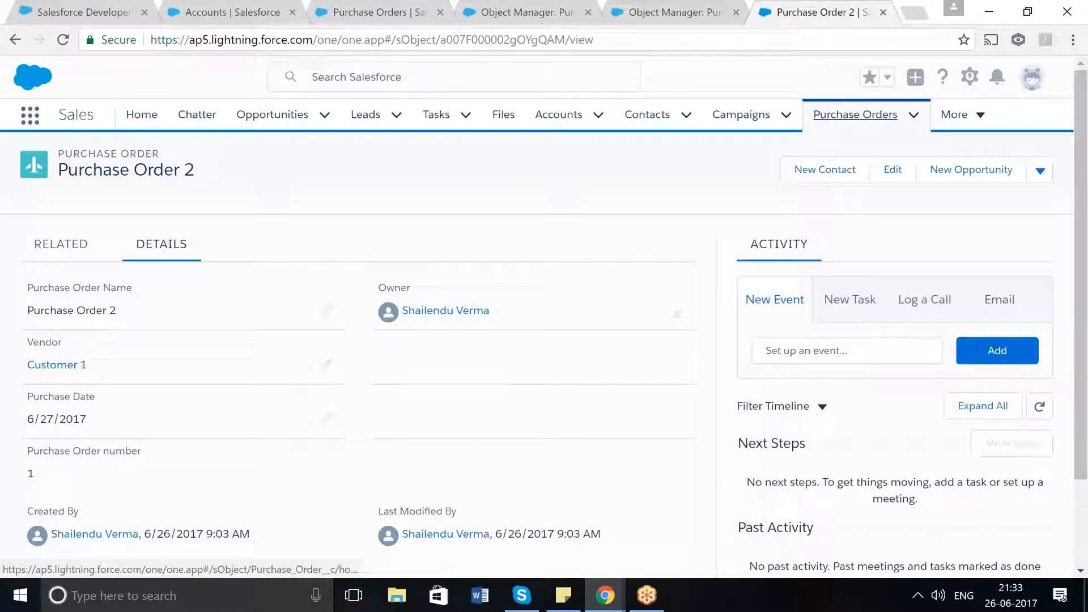
click(855, 114)
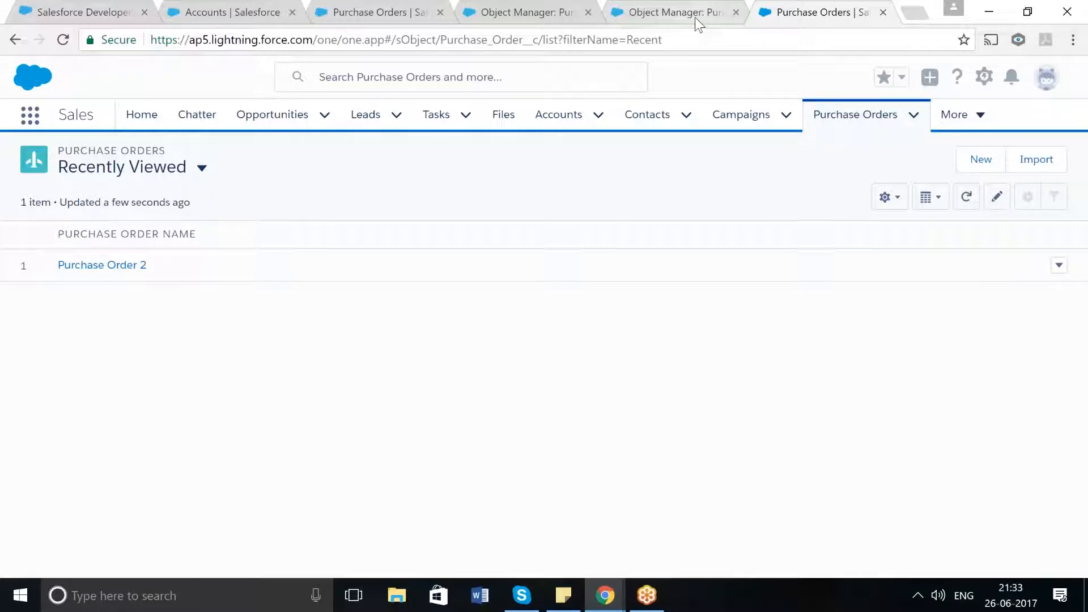
Edit the Vendor validation rule on Purchase Order and mark it Active.
click(670, 11)
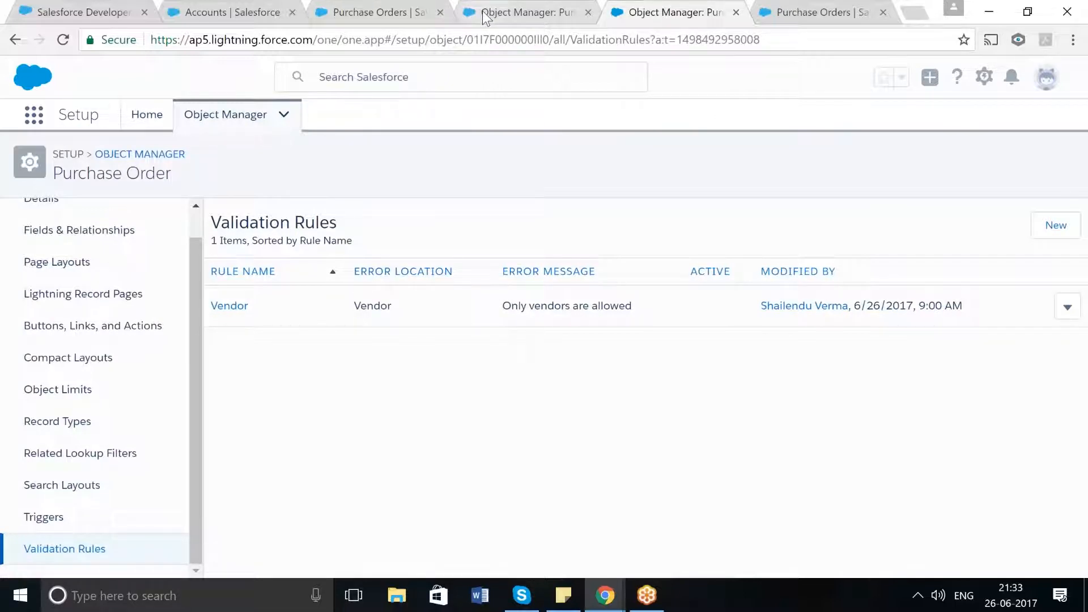
click(229, 305)
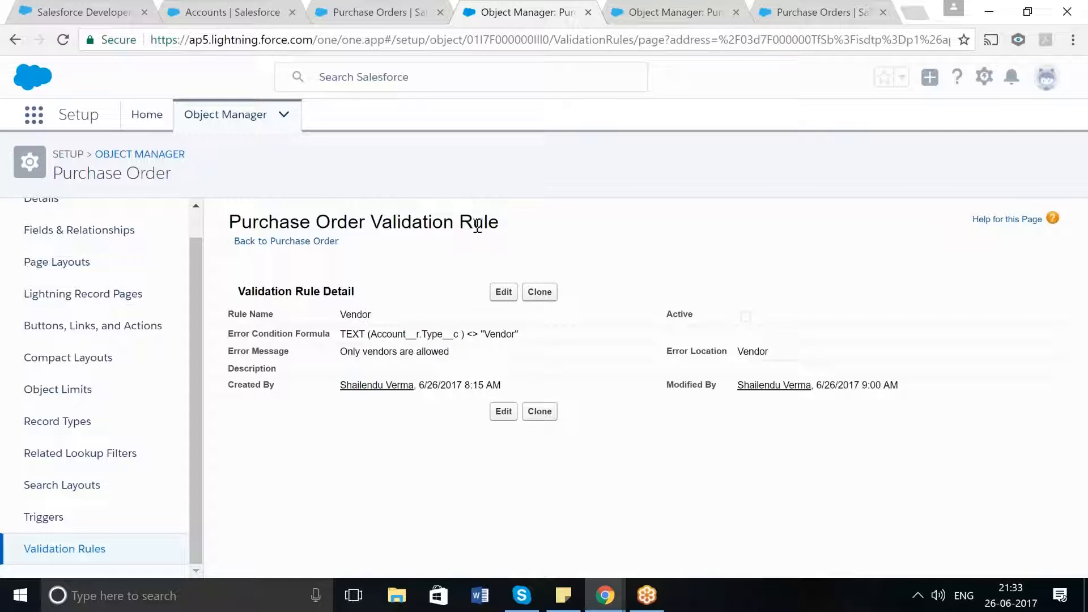
mouse_move(375, 340)
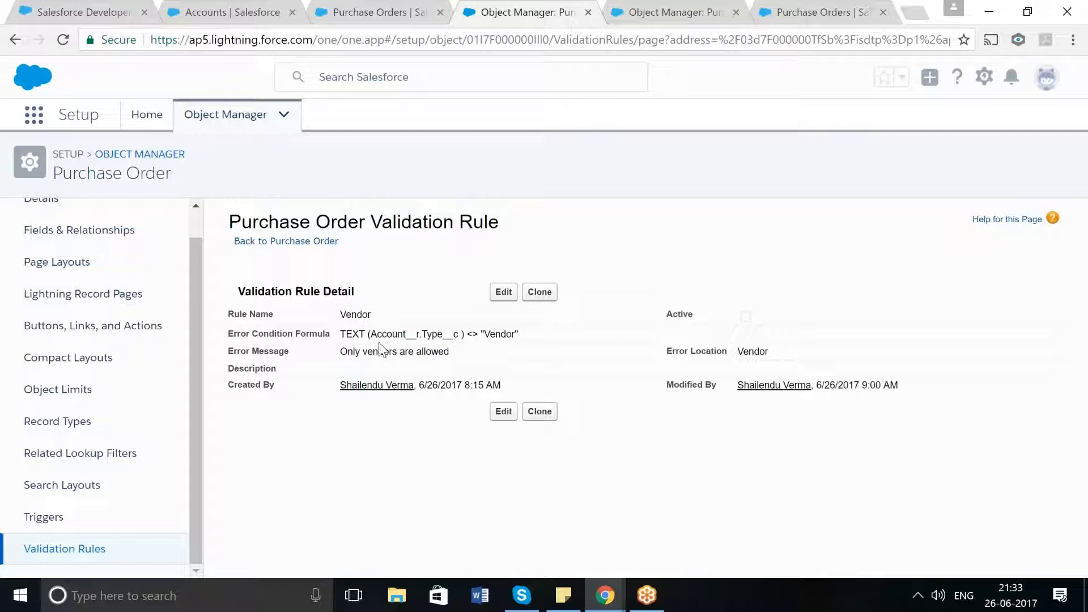
mouse_move(342, 351)
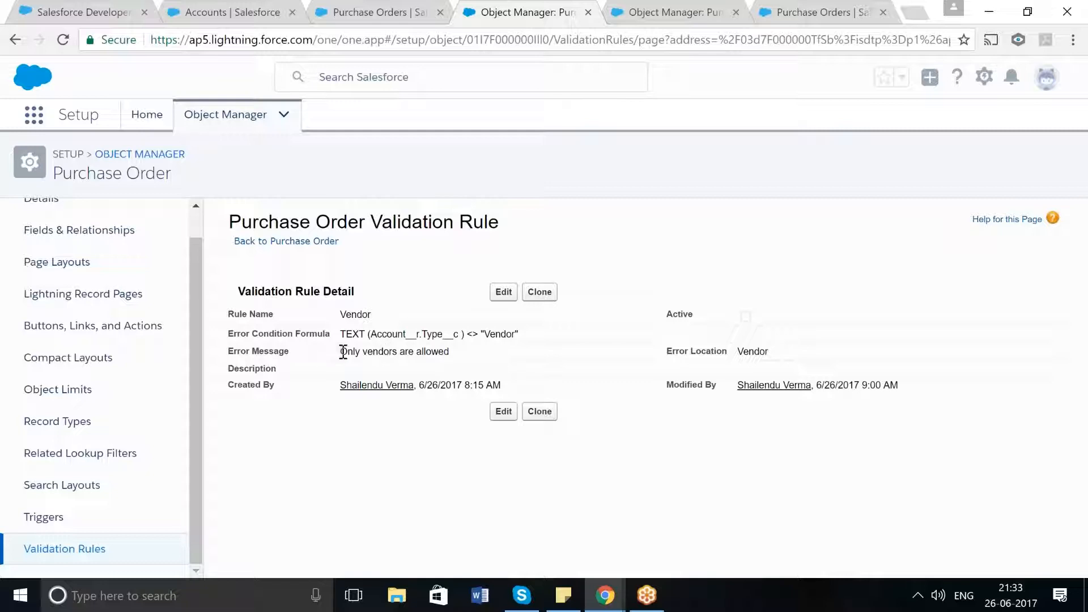
double_click(393, 351)
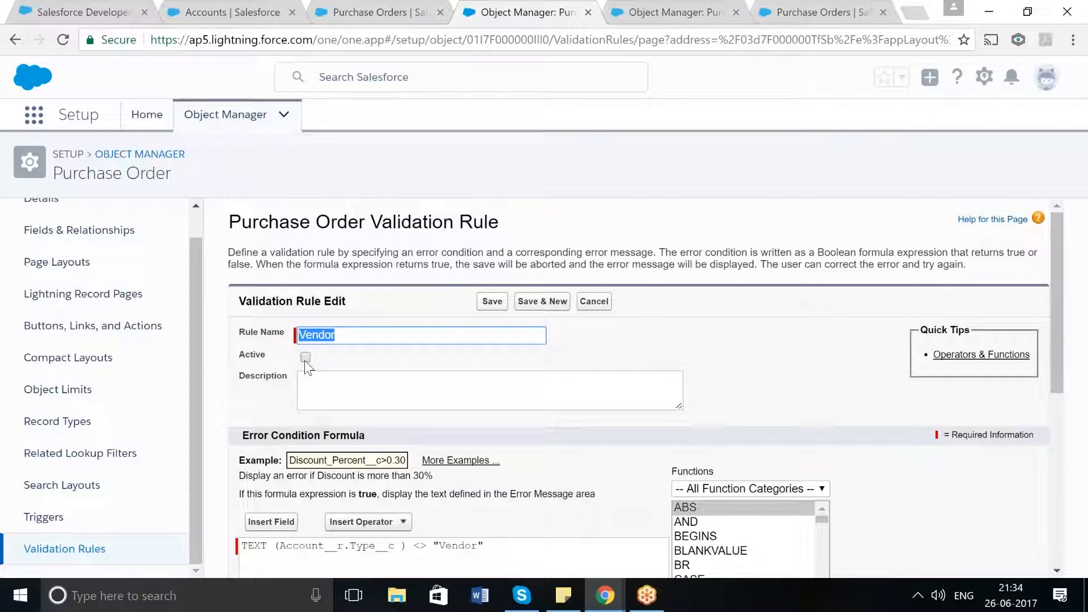
click(305, 357)
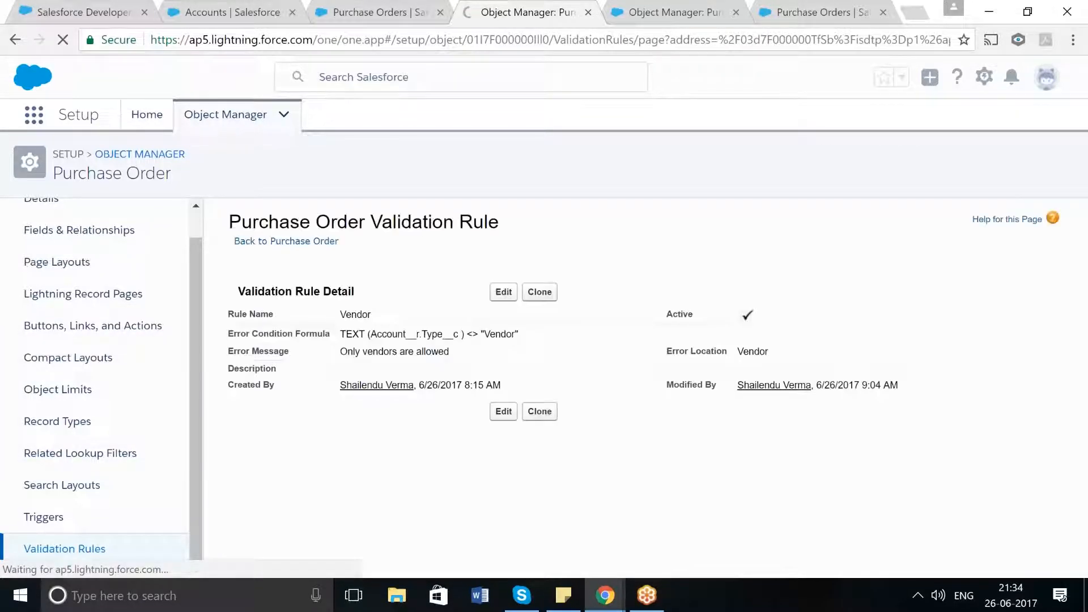
Save 'Purchase Order 3' with vendor Customer 1 and a calendar date, triggering 'Only vendors are allowed'.
click(375, 11)
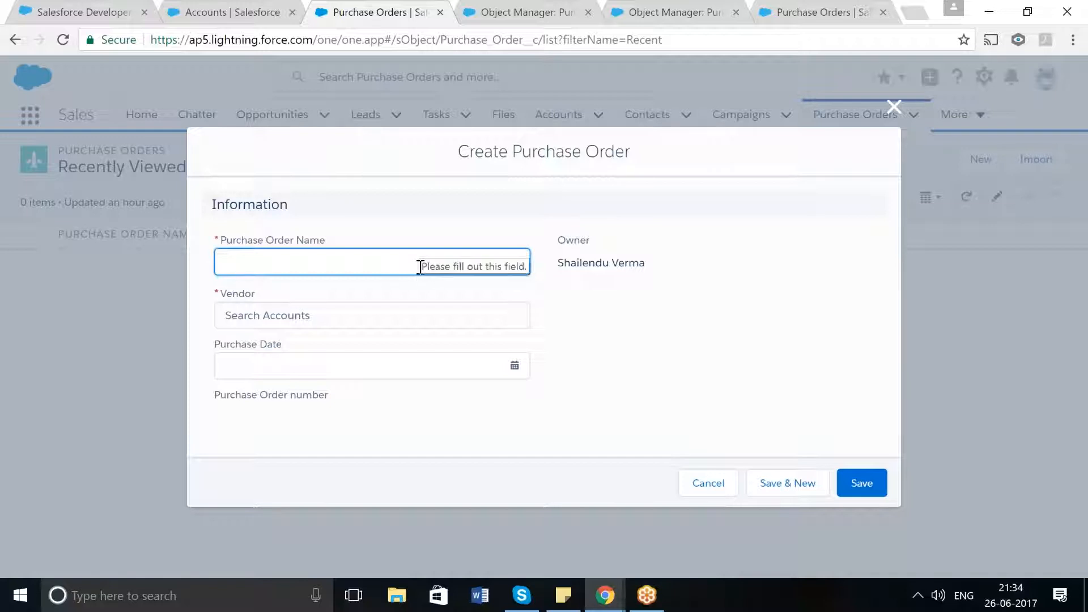
text(P)
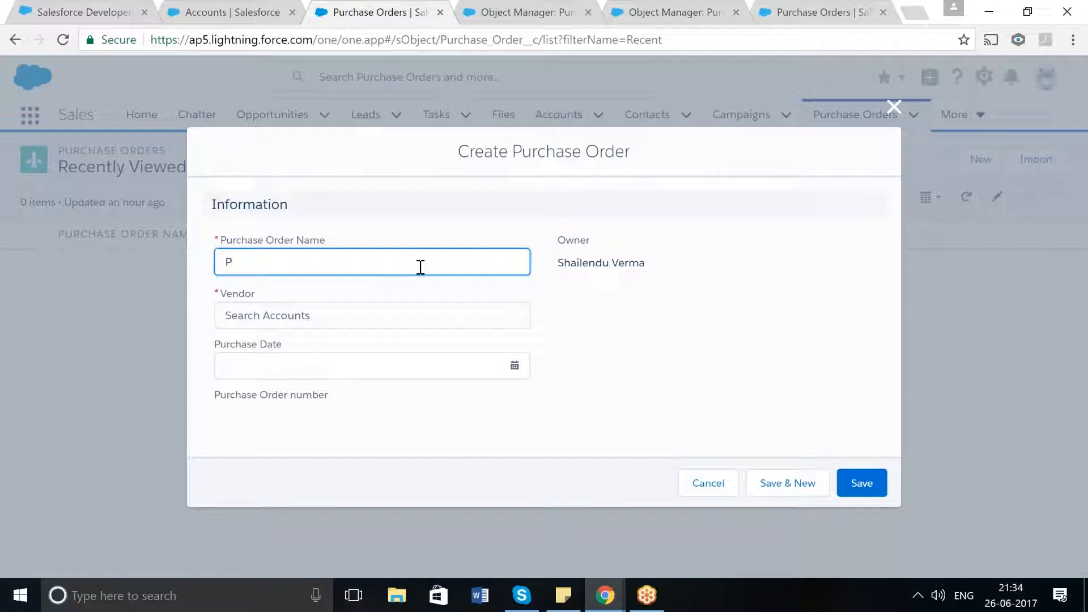
text(urchase)
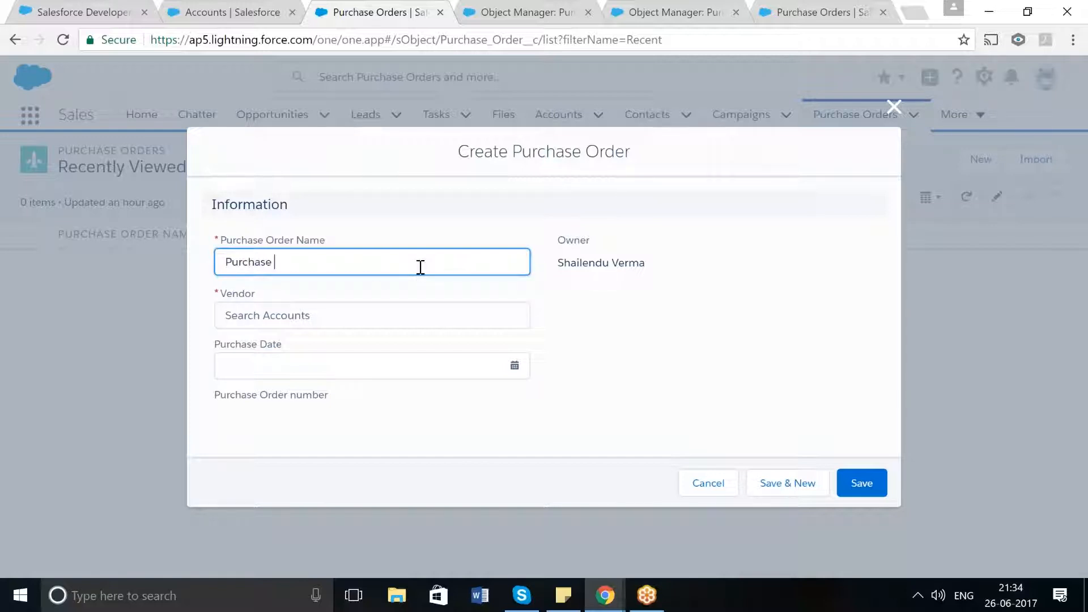
text(Order 3)
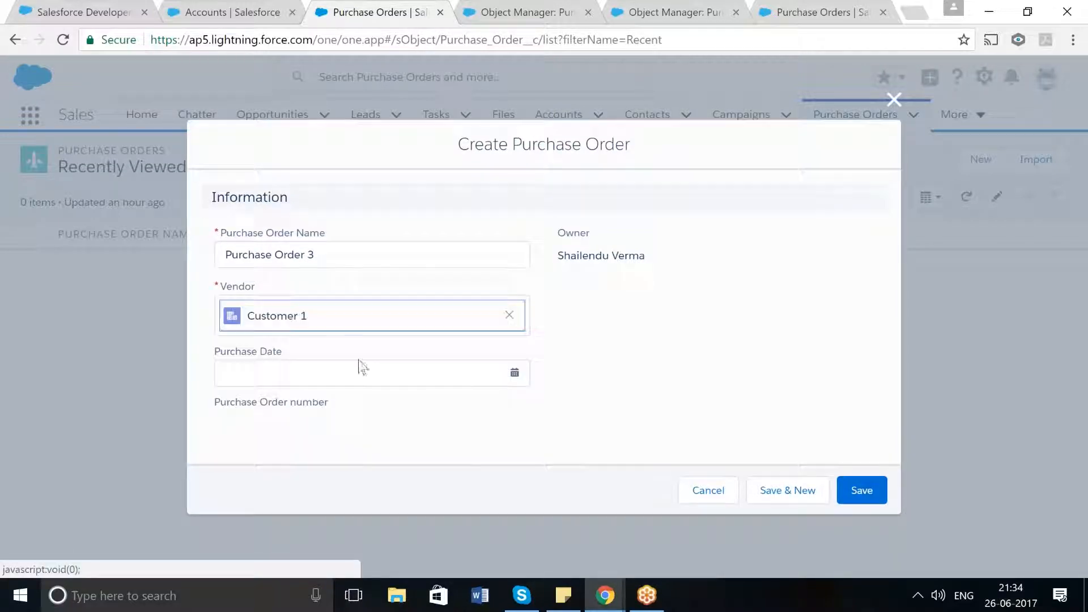
click(514, 373)
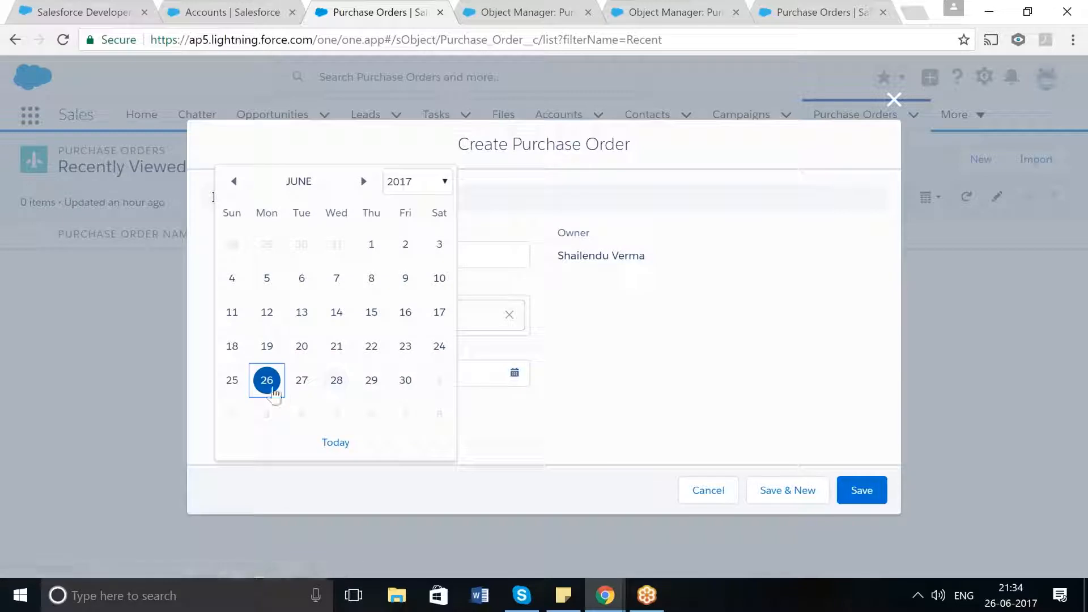
click(301, 380)
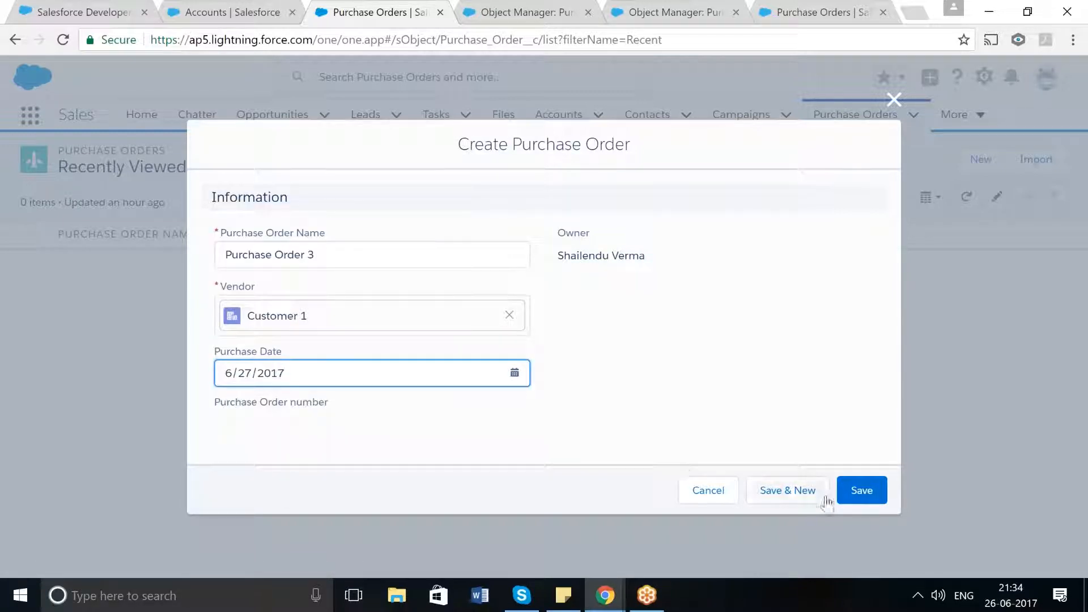
click(861, 490)
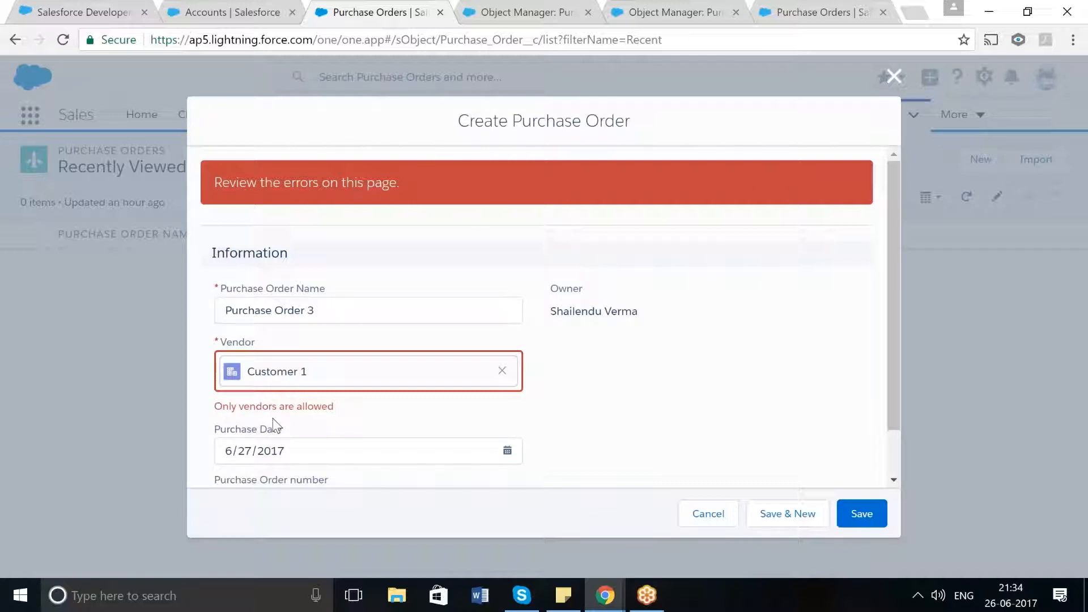
mouse_move(305, 375)
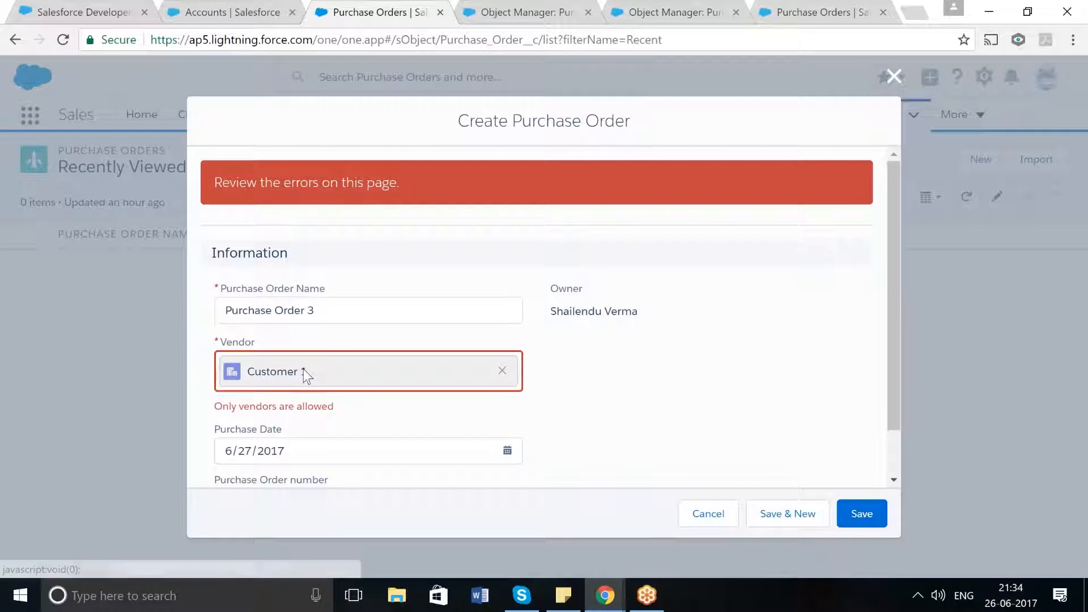
mouse_move(493, 371)
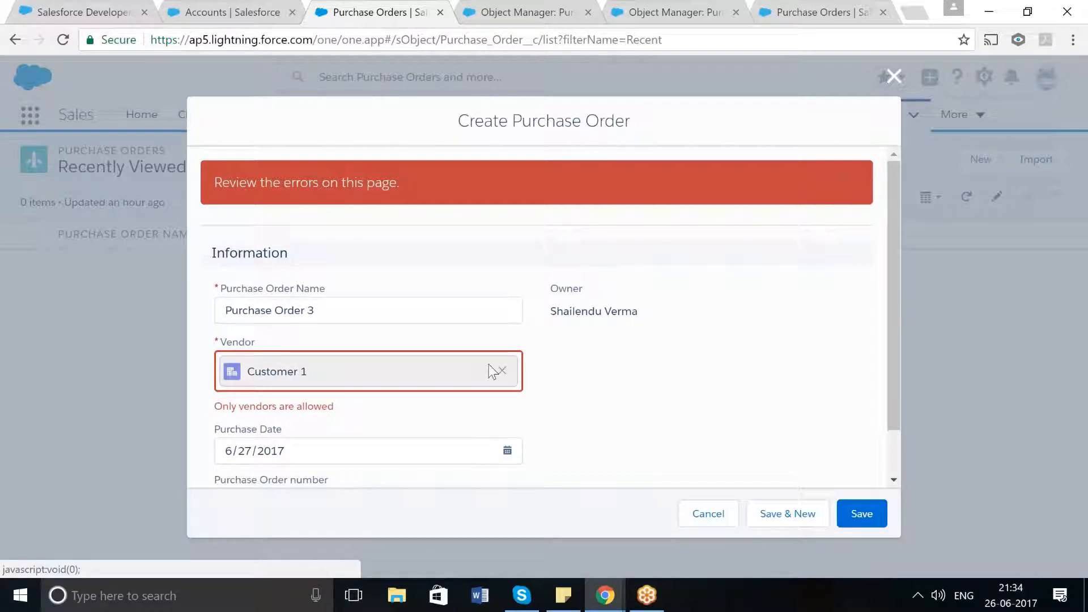
Replace Customer 1 with Vendor1 as vendor and save Purchase Order 3 successfully.
click(503, 372)
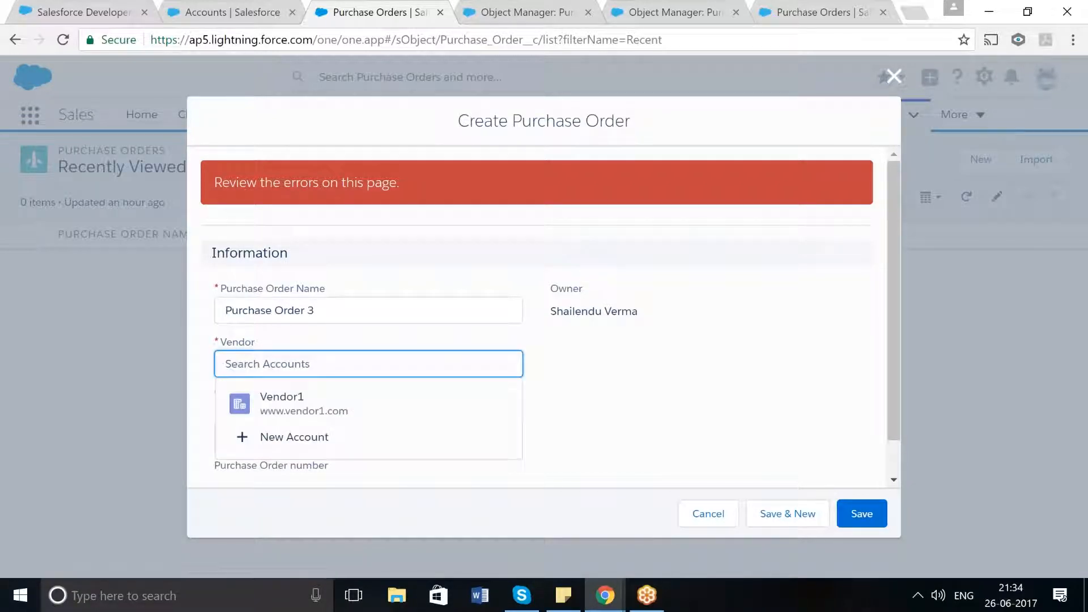
click(282, 404)
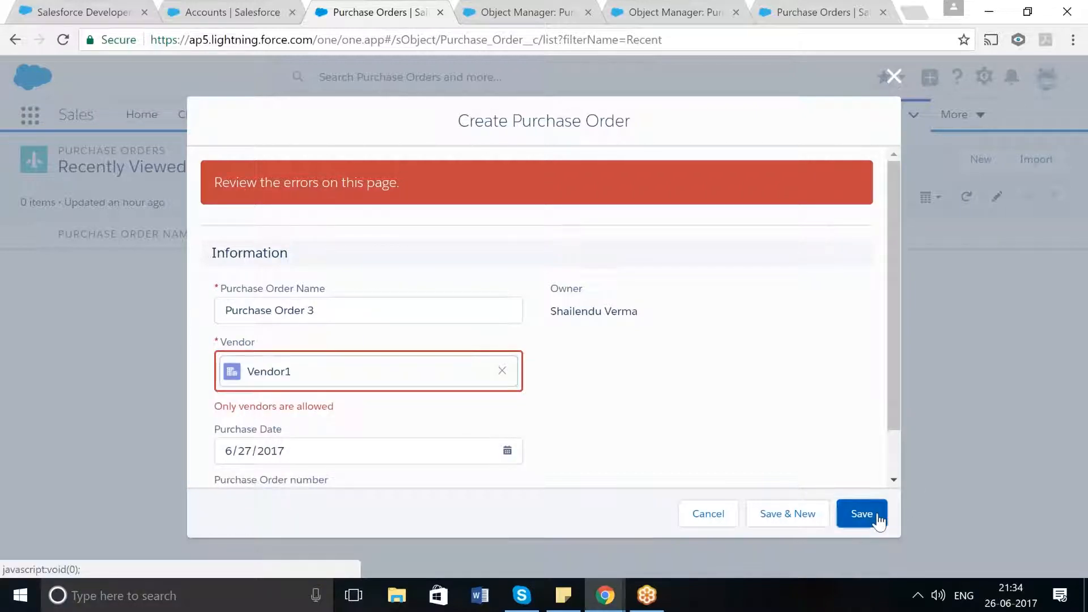
click(862, 514)
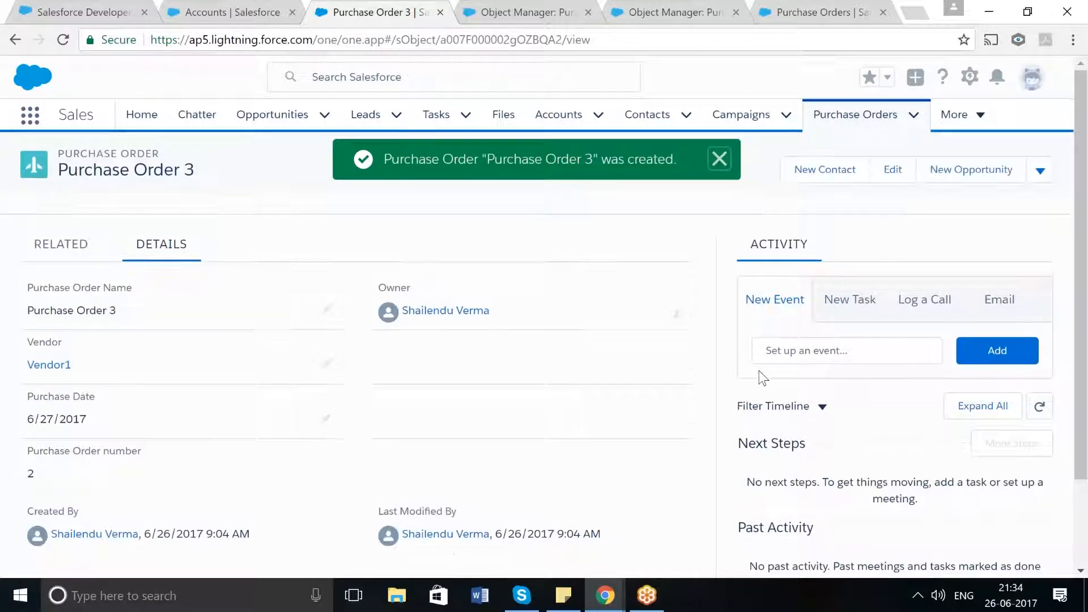
click(720, 158)
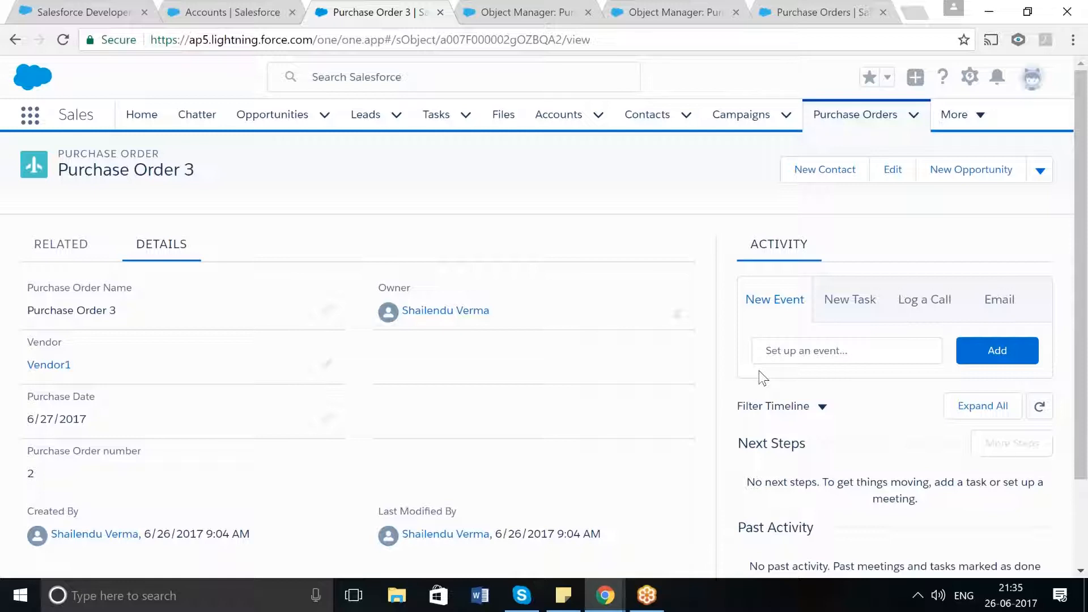
mouse_move(895, 212)
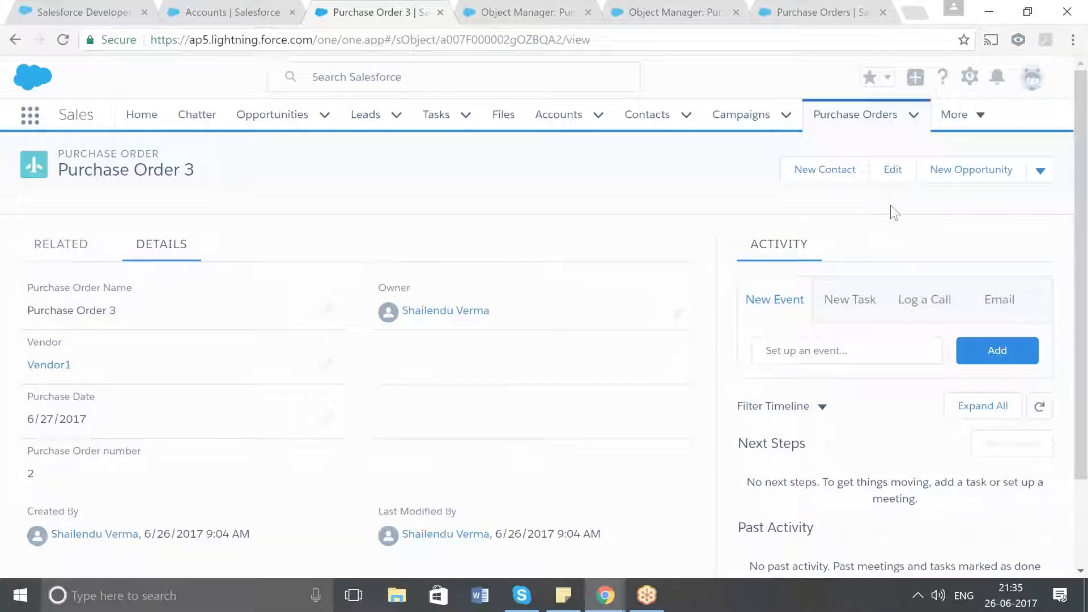